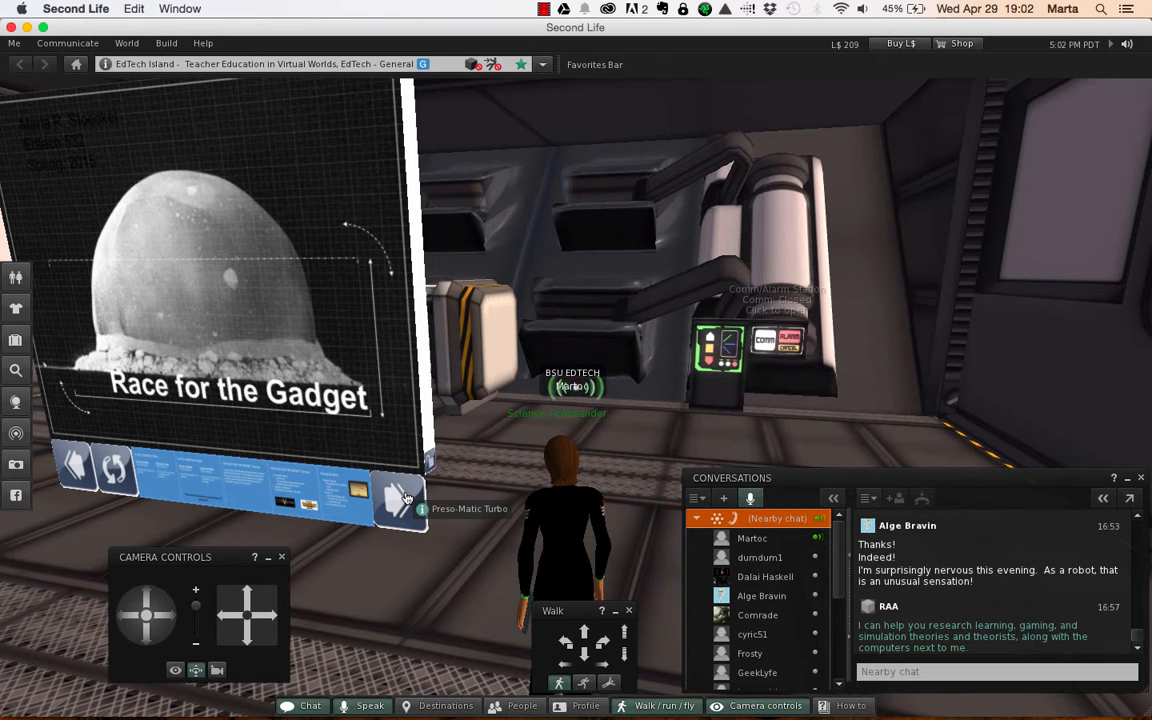
Advance the Preso-Matic board from the 'Race for the Gadget' title to Active Constructivism
{"action": "left_click", "coordinate": [399, 500]}
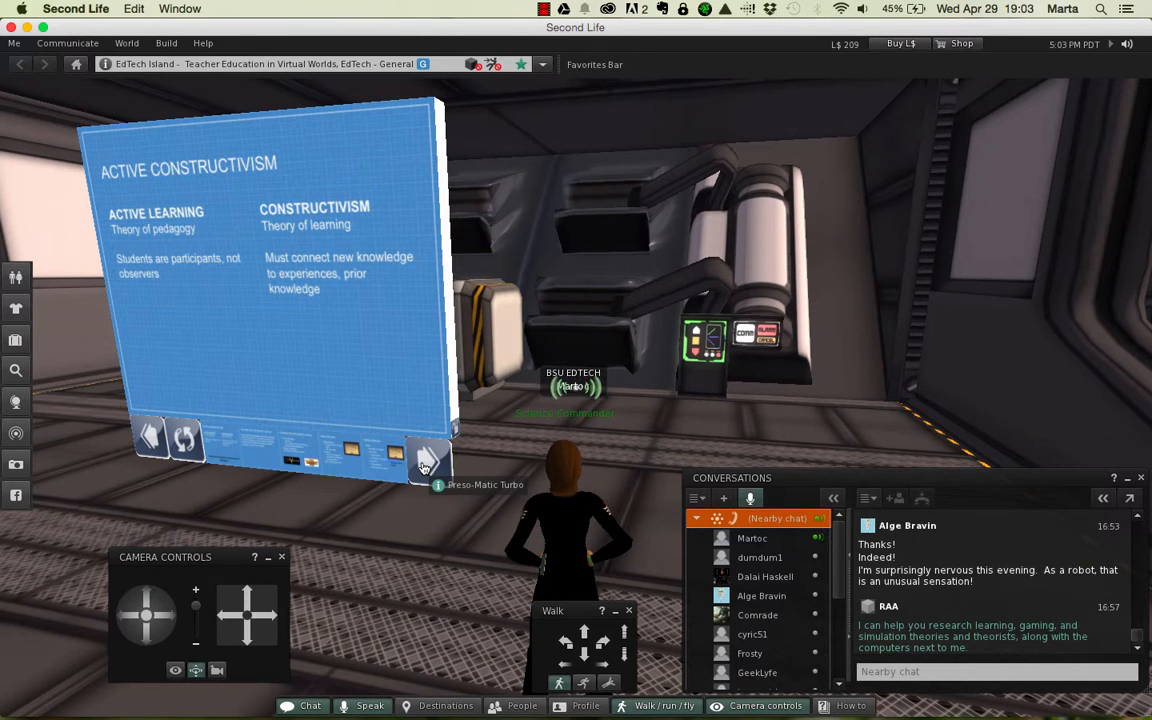
Reveal the question 'What does this look like for science history & philosophy?'
{"action": "left_click", "coordinate": [428, 463]}
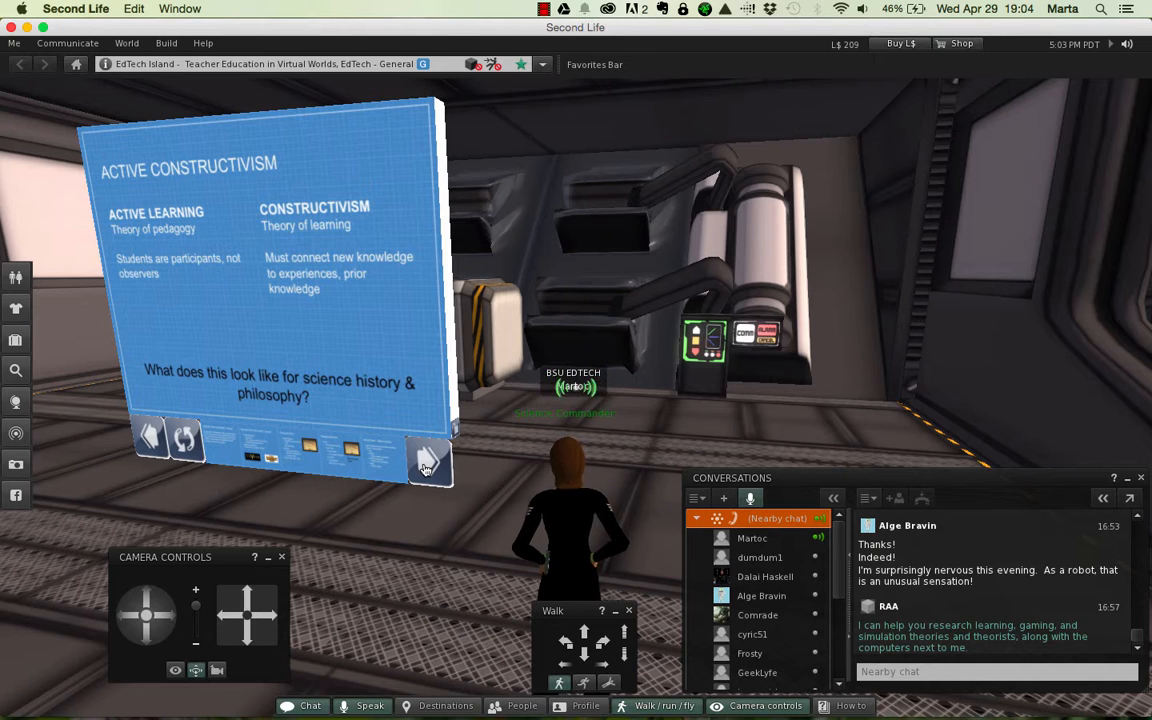
Advance the board to 'The Race for the Gadget: Overview' Manhattan Project slide
{"action": "left_click", "coordinate": [430, 463]}
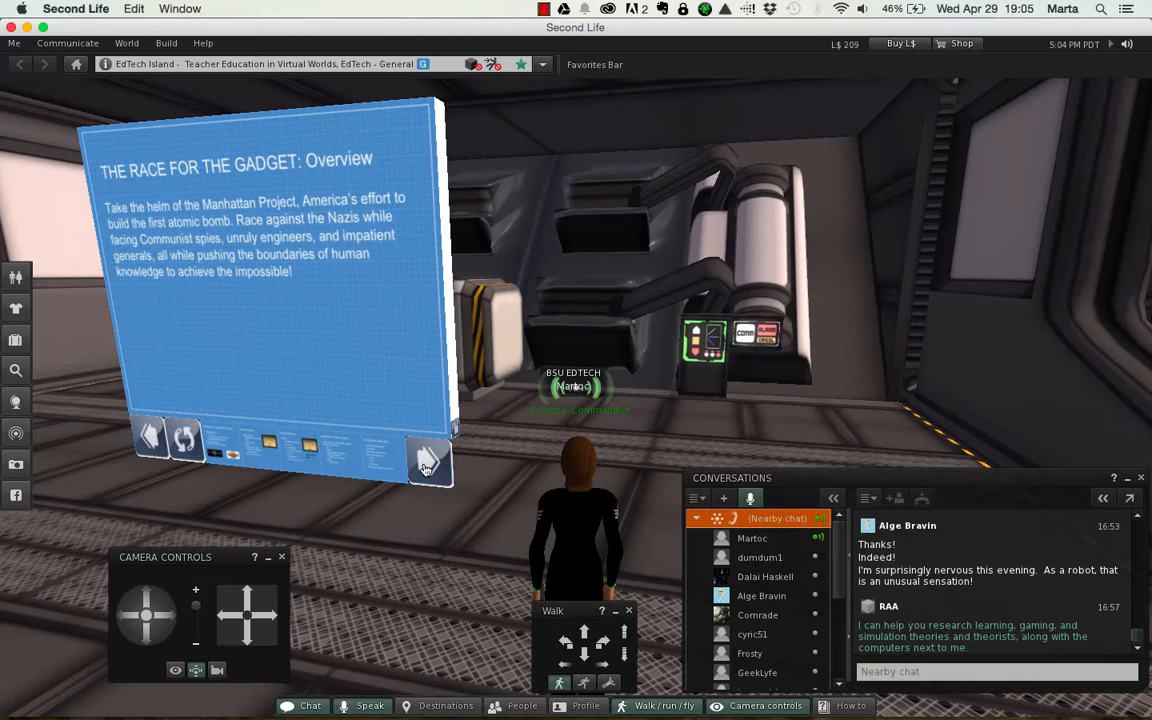
Advance to the second Overview slide comparing the game to Civilization and Warcraft
{"action": "left_click", "coordinate": [428, 462]}
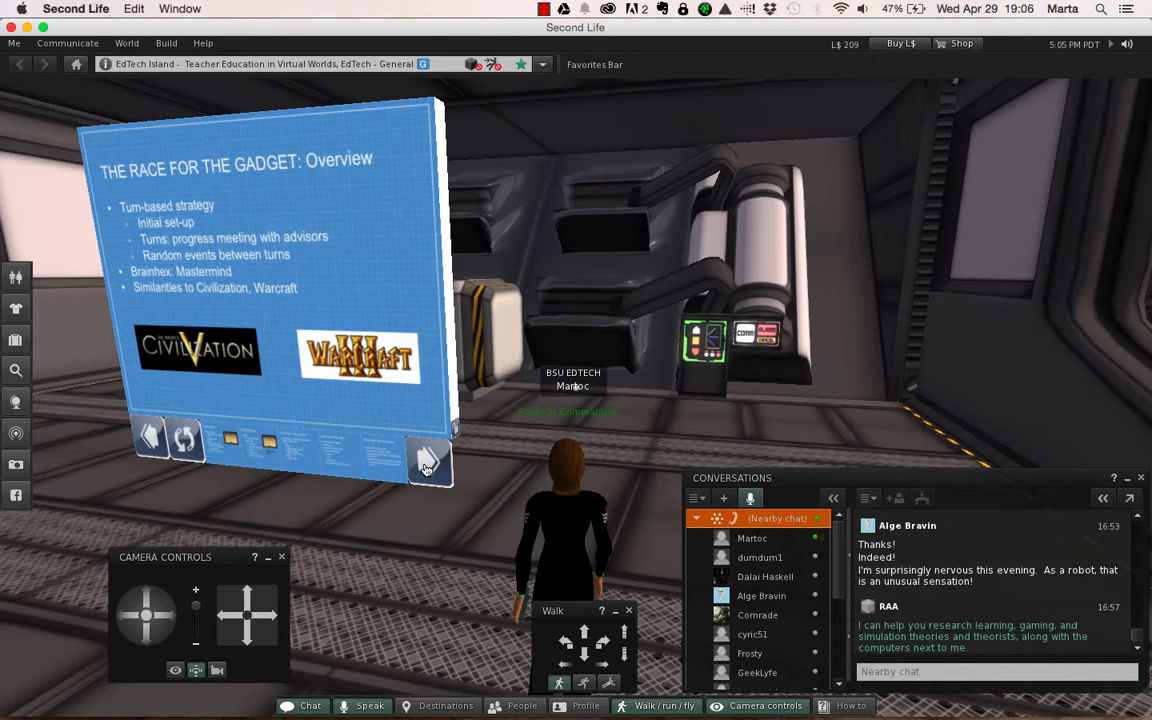
Advance to the 'Winning the Game' slide on Gadget Progress and Suspicion meters
{"action": "left_click", "coordinate": [430, 462]}
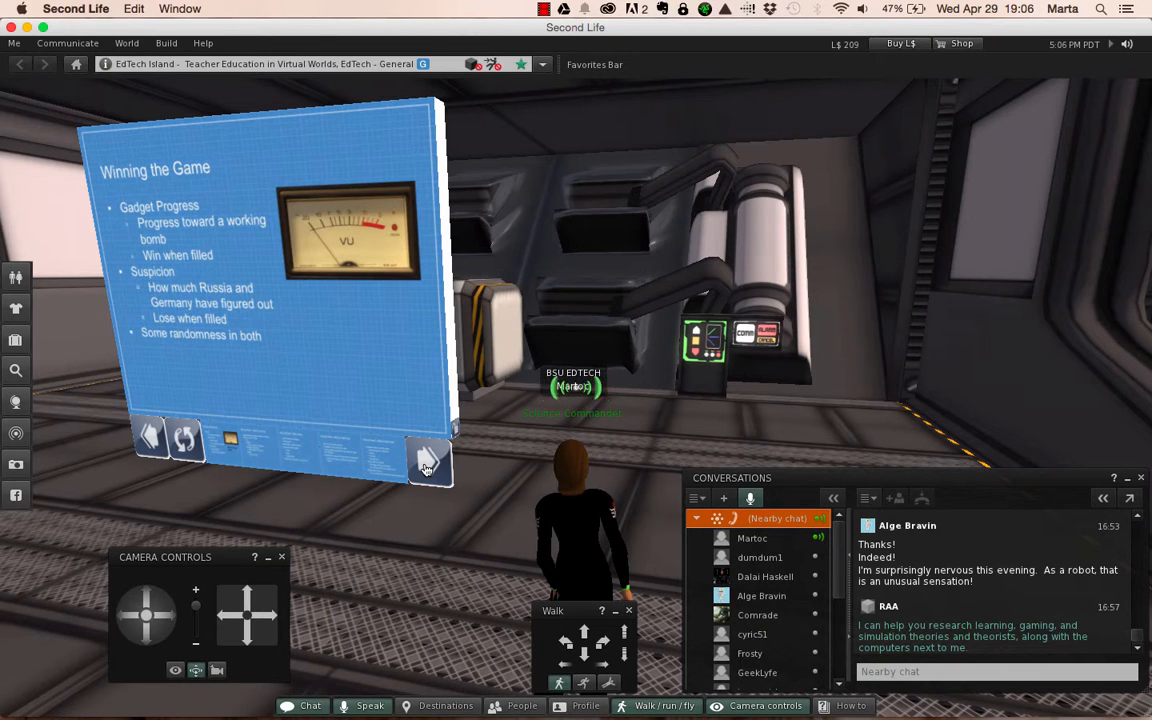
{"action": "left_click", "coordinate": [428, 461]}
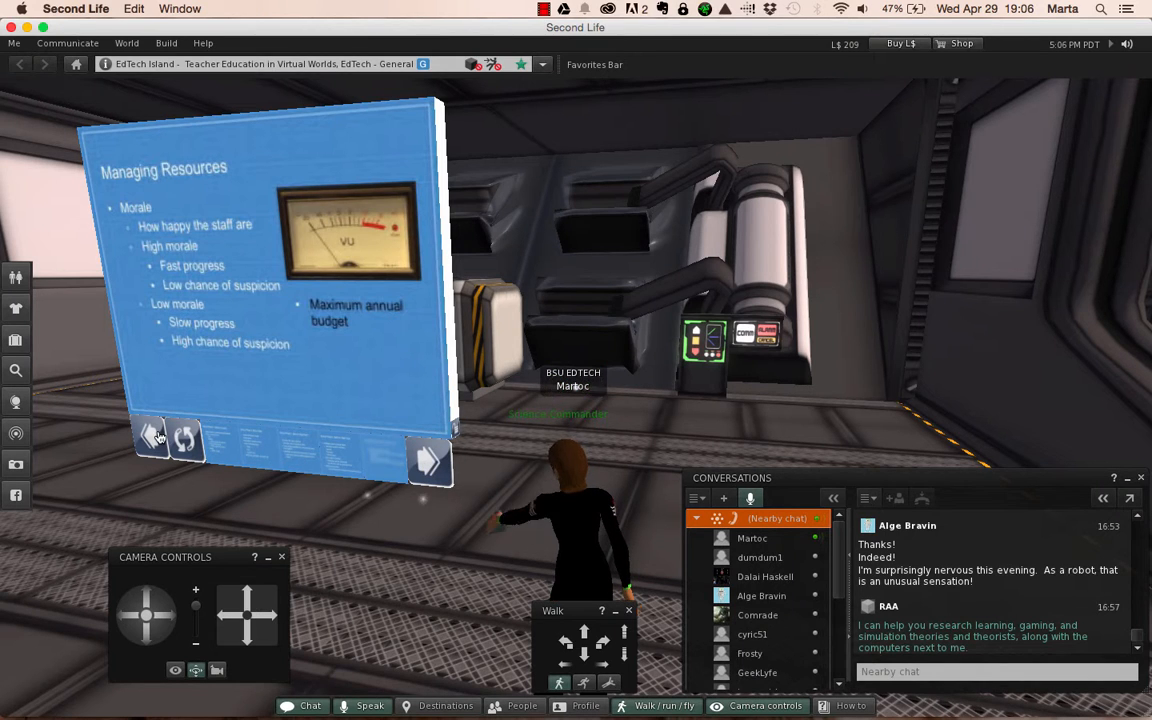
{"action": "left_click", "coordinate": [428, 461]}
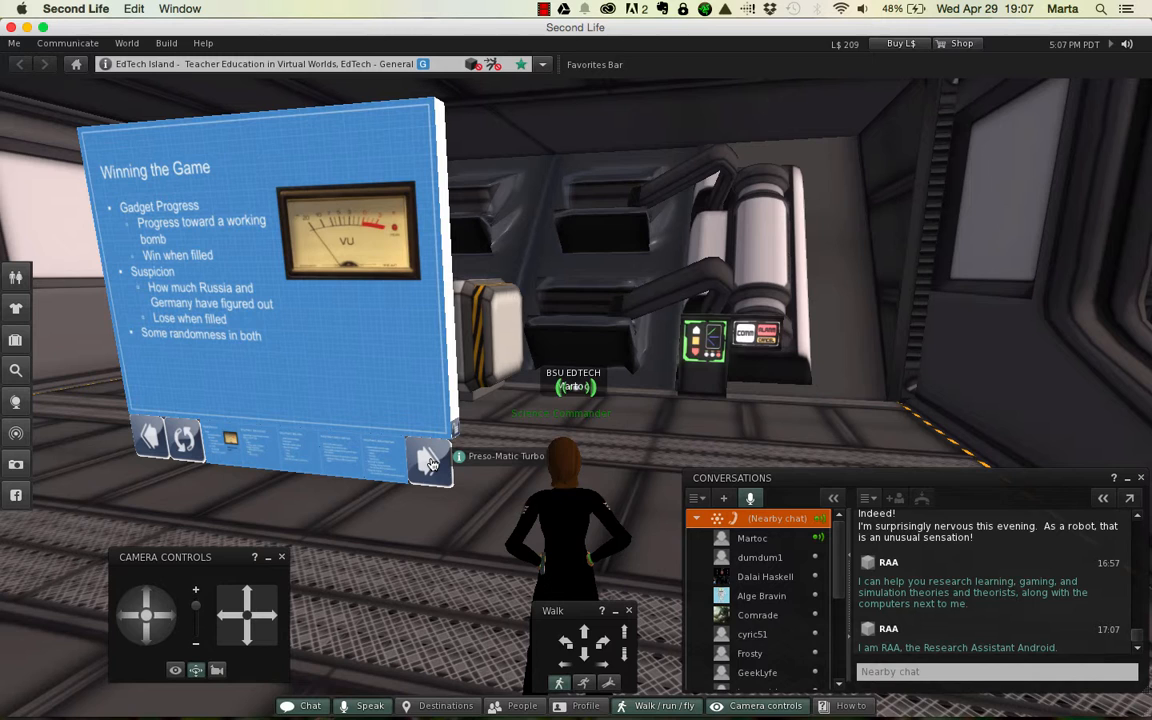
Advance the board to the 'Managing Resources' slide on staff morale and budget
{"action": "left_click", "coordinate": [428, 461]}
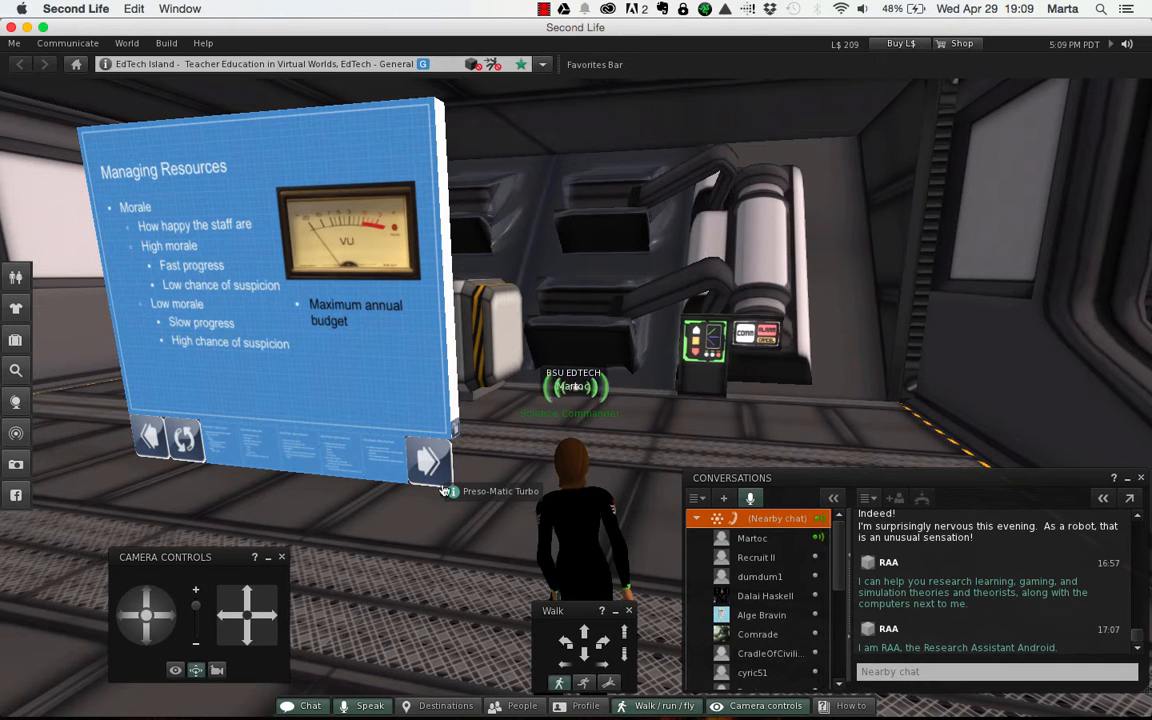
{"action": "mouse_move", "coordinate": [465, 525]}
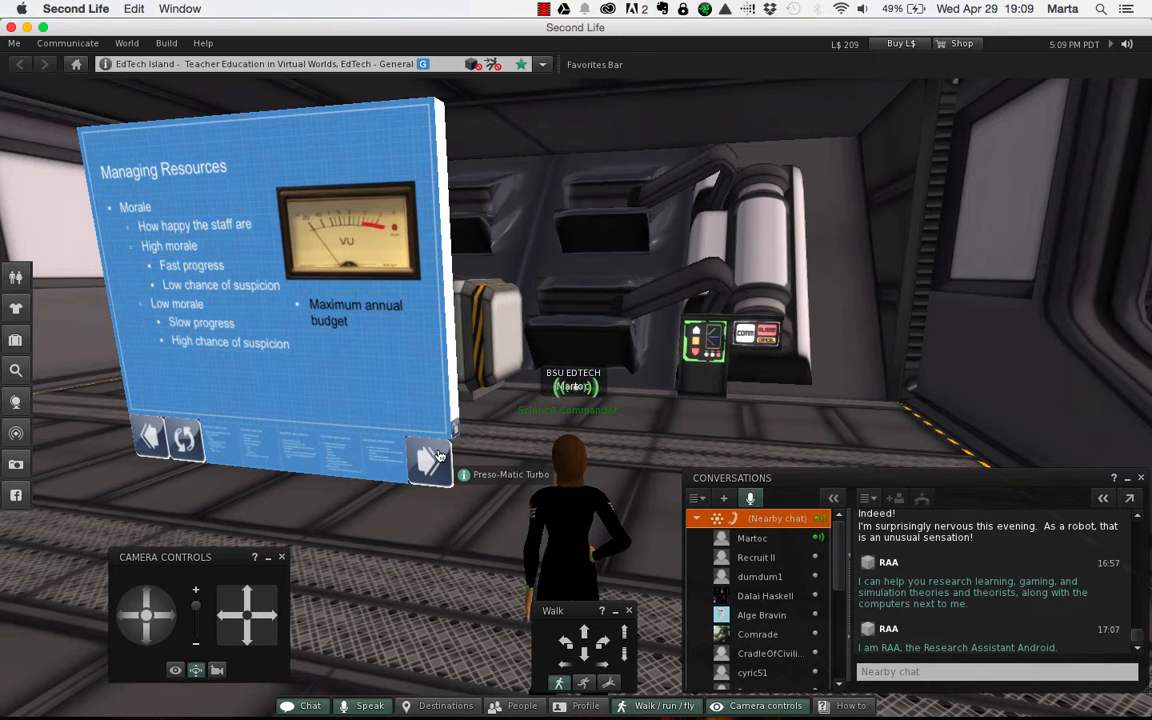
Advance past Managing Resources to 'Set-Up Phase 1: Select a Location'
{"action": "left_click", "coordinate": [429, 461]}
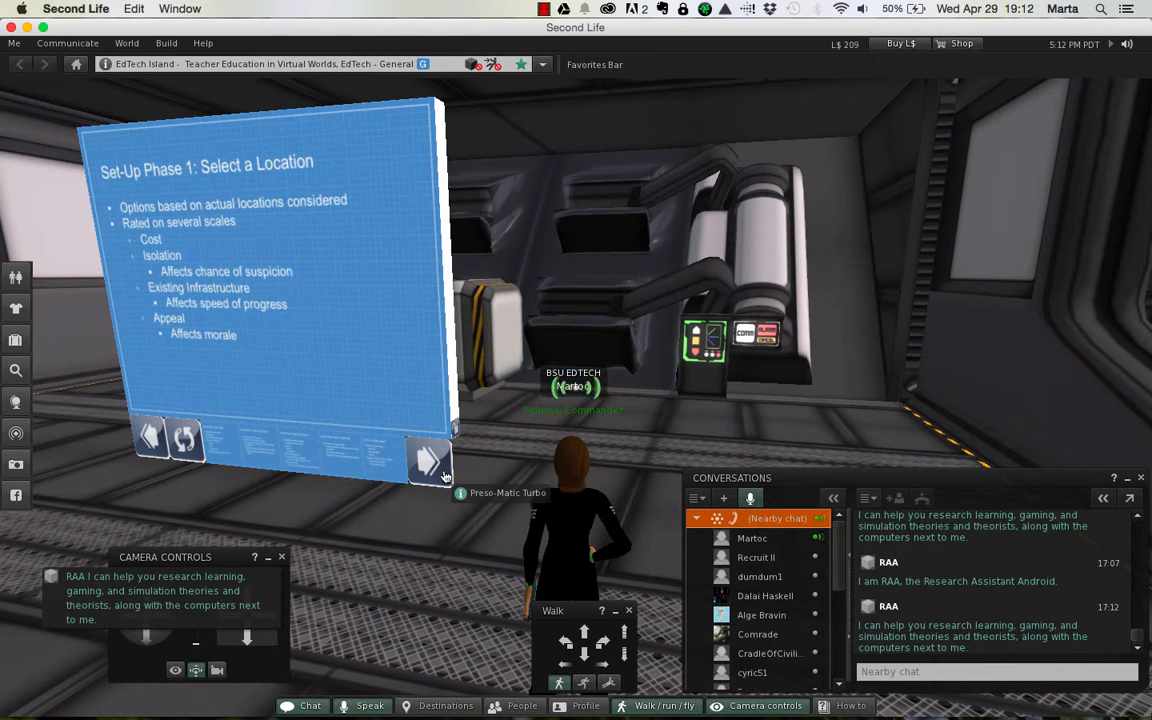
{"action": "left_click", "coordinate": [428, 460]}
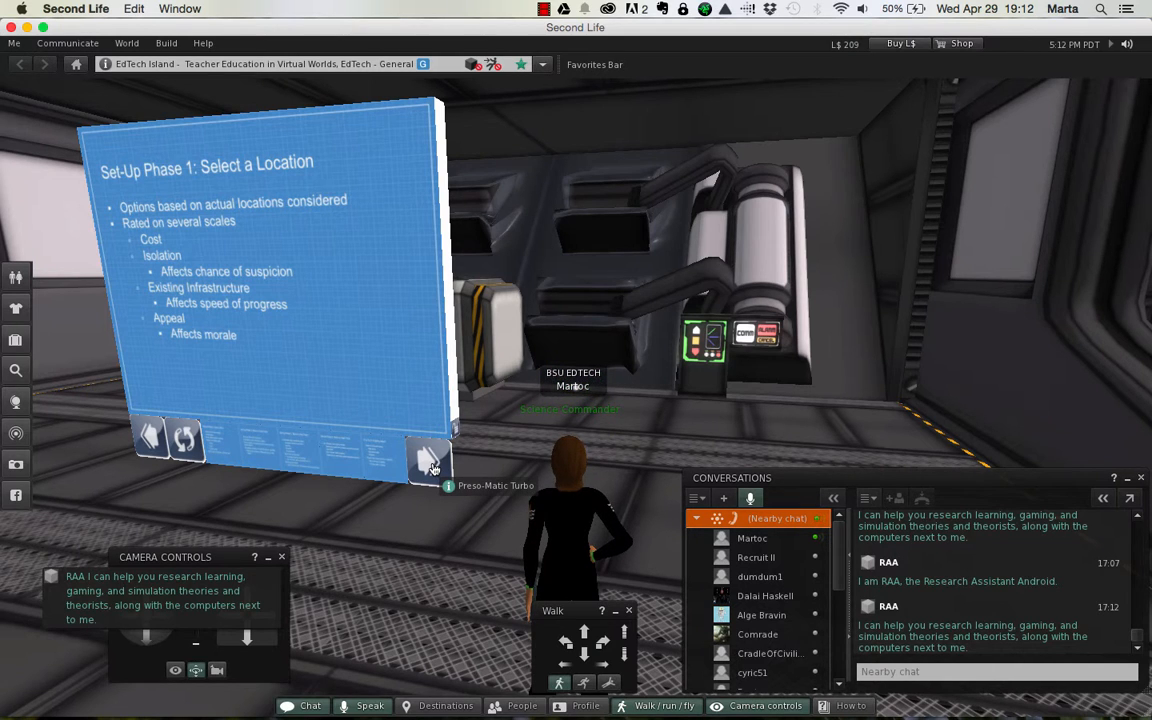
Advance the board to 'Set-Up Phase 2: Build a Base'
{"action": "left_click", "coordinate": [429, 462]}
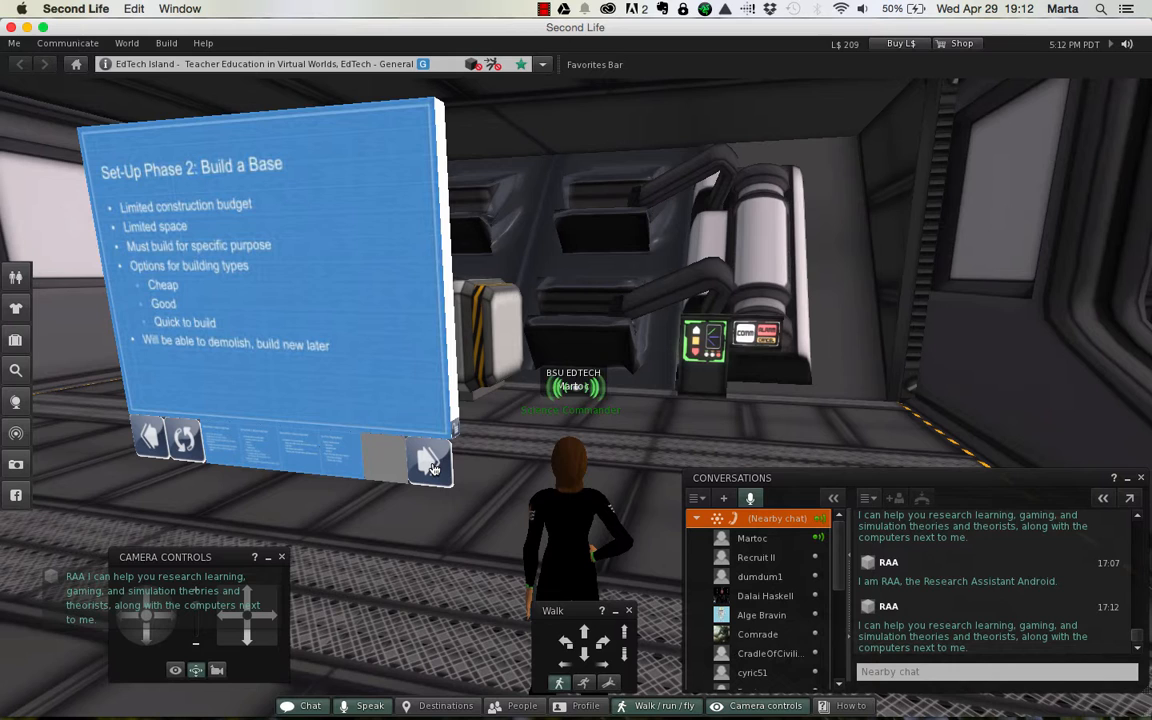
{"action": "mouse_move", "coordinate": [405, 365]}
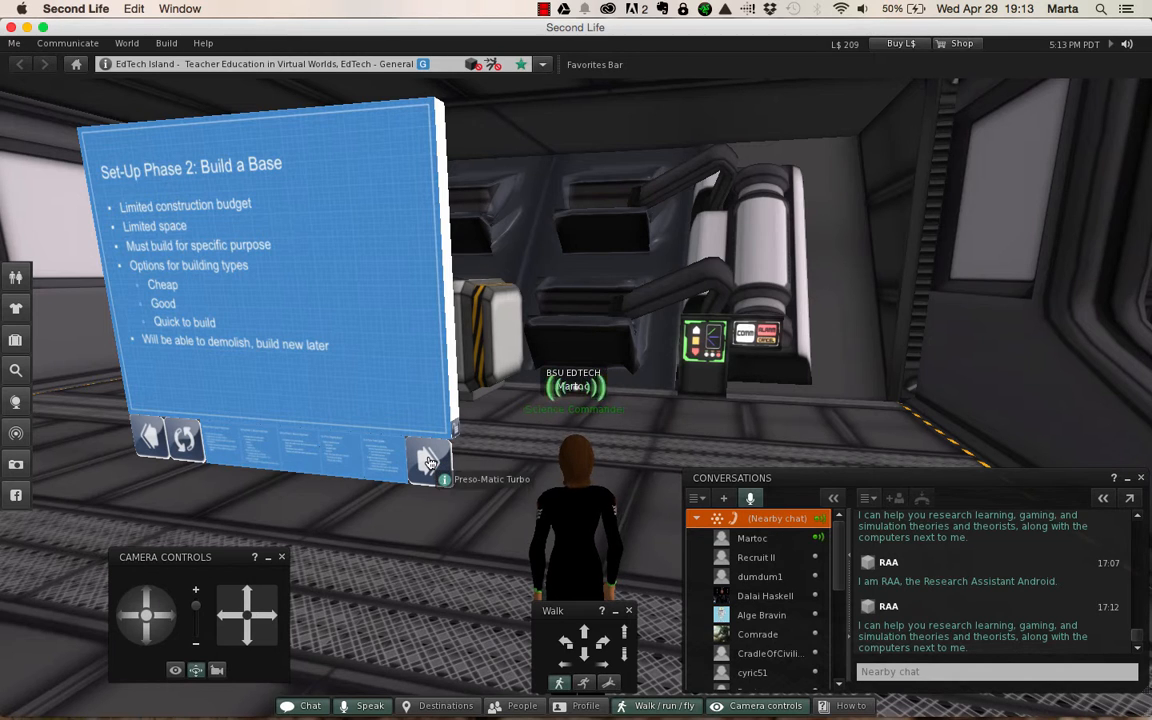
Advance the board to 'Set-Up Phase 3: Build an Initial Team'
{"action": "left_click", "coordinate": [428, 461]}
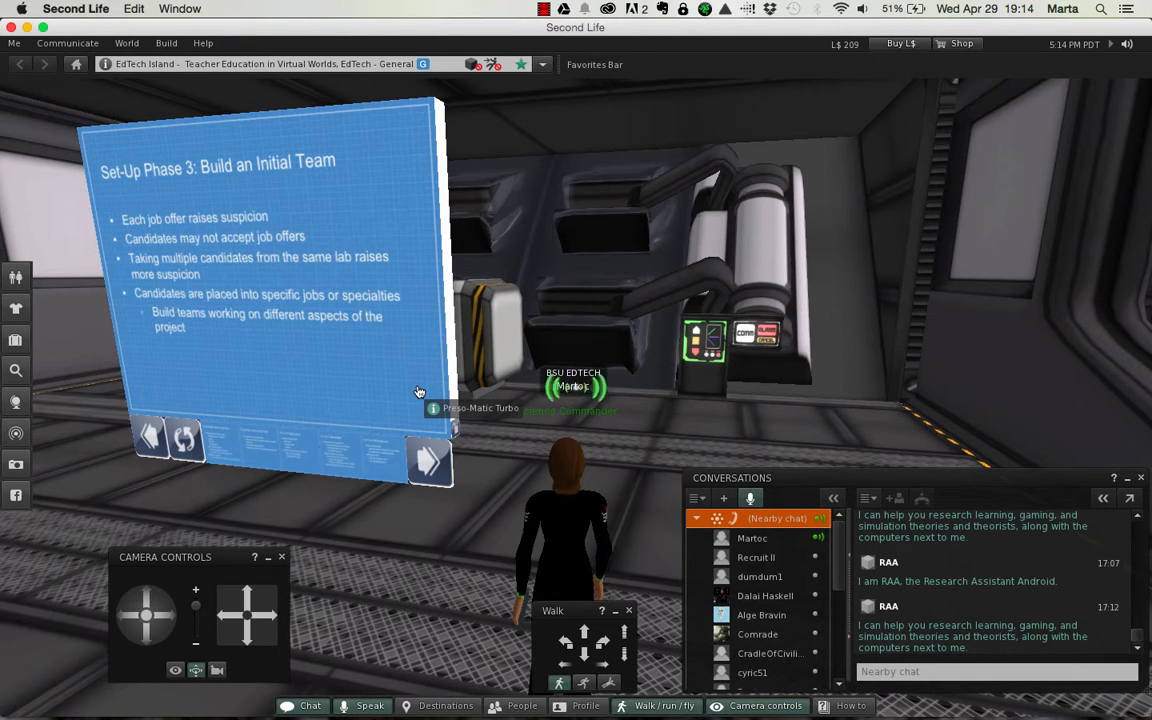
{"action": "mouse_move", "coordinate": [430, 460]}
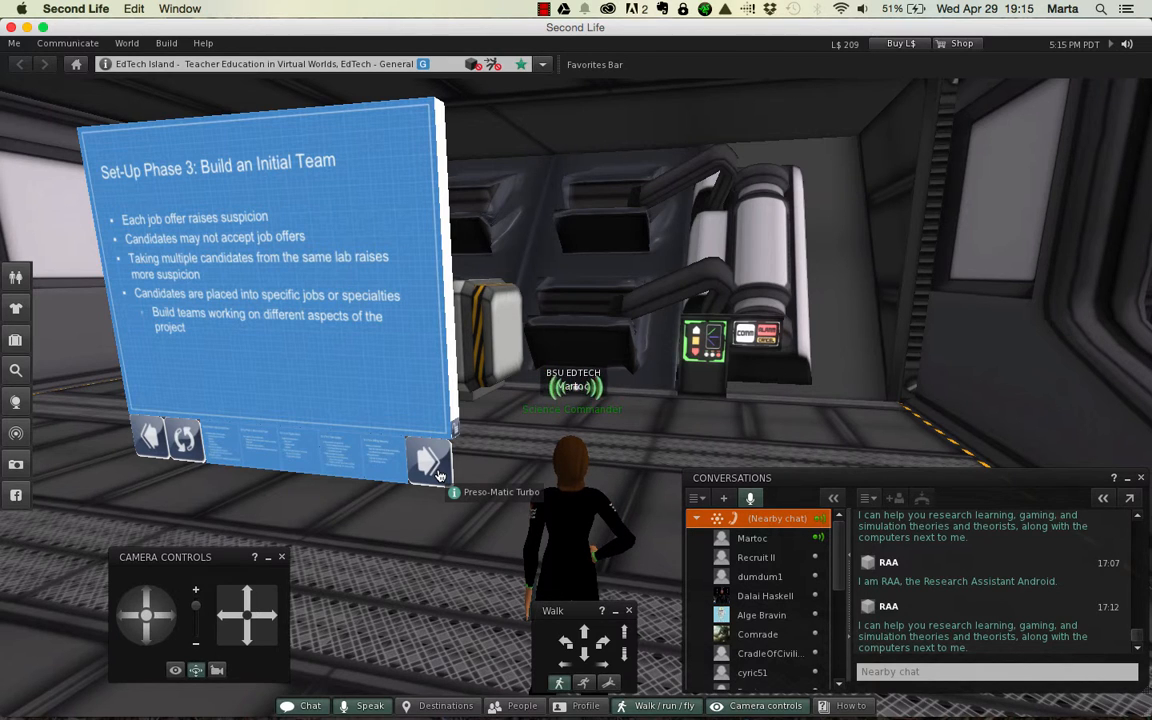
{"action": "left_click", "coordinate": [429, 462]}
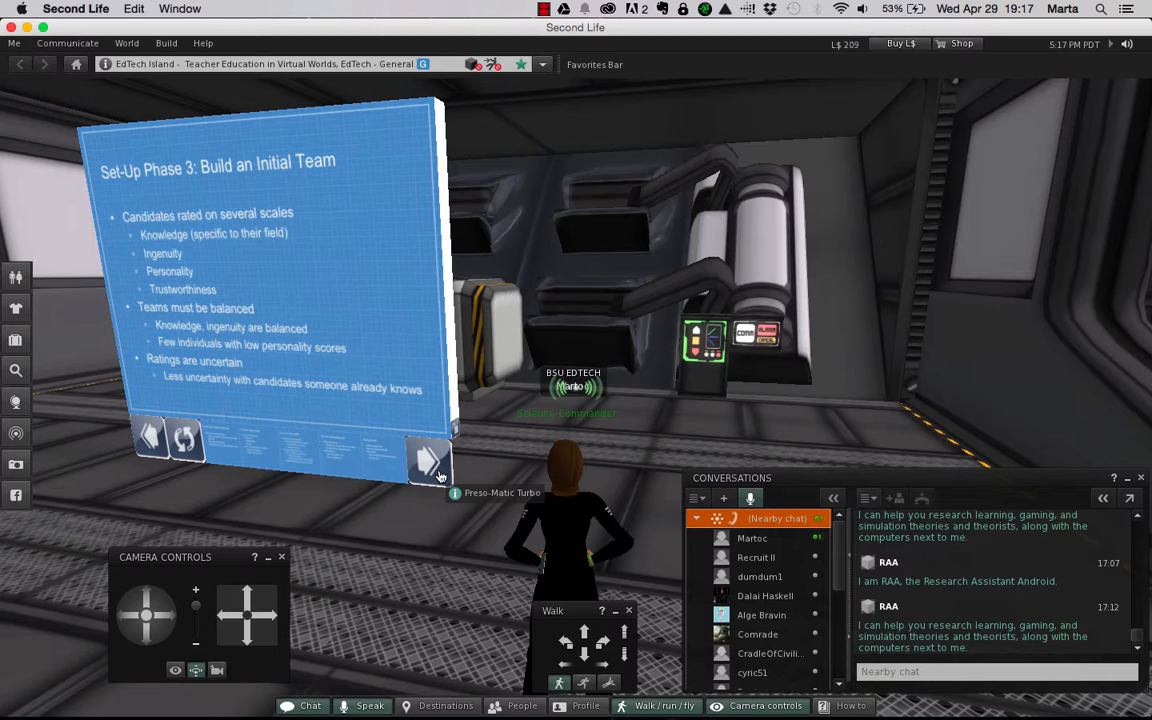
{"action": "left_click", "coordinate": [428, 461]}
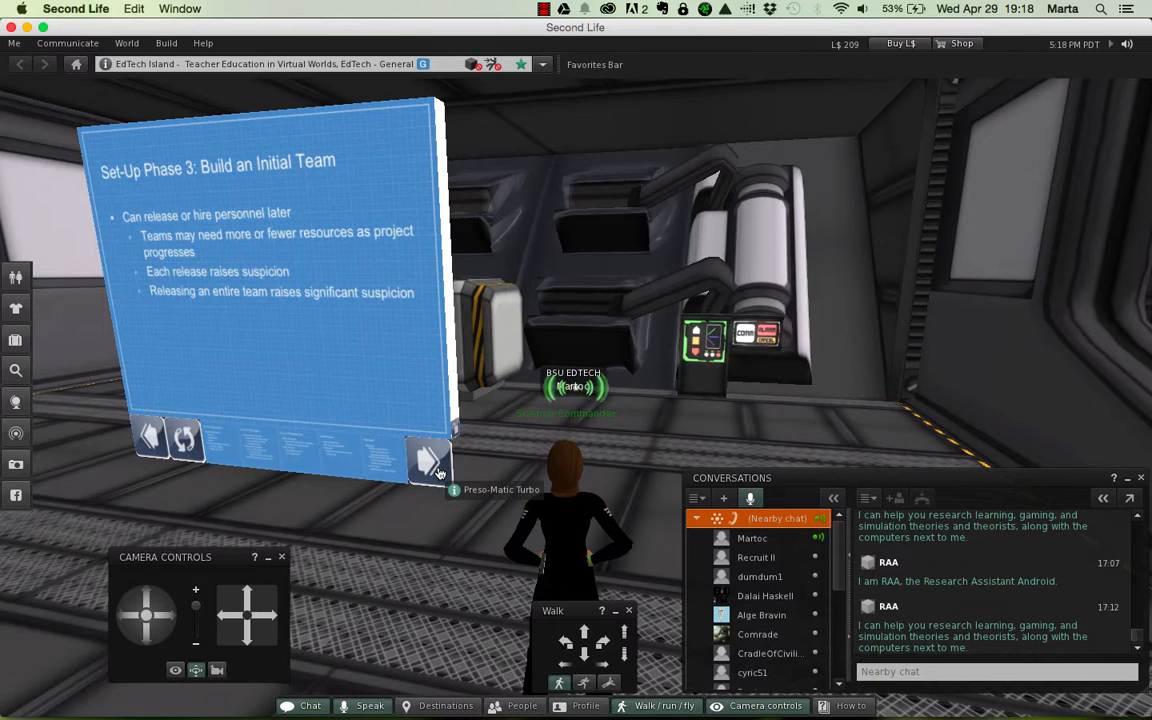
Advance to 'On a Turn: Ongoing Issues' listing baby booms, leaks and boredom
{"action": "left_click", "coordinate": [429, 461]}
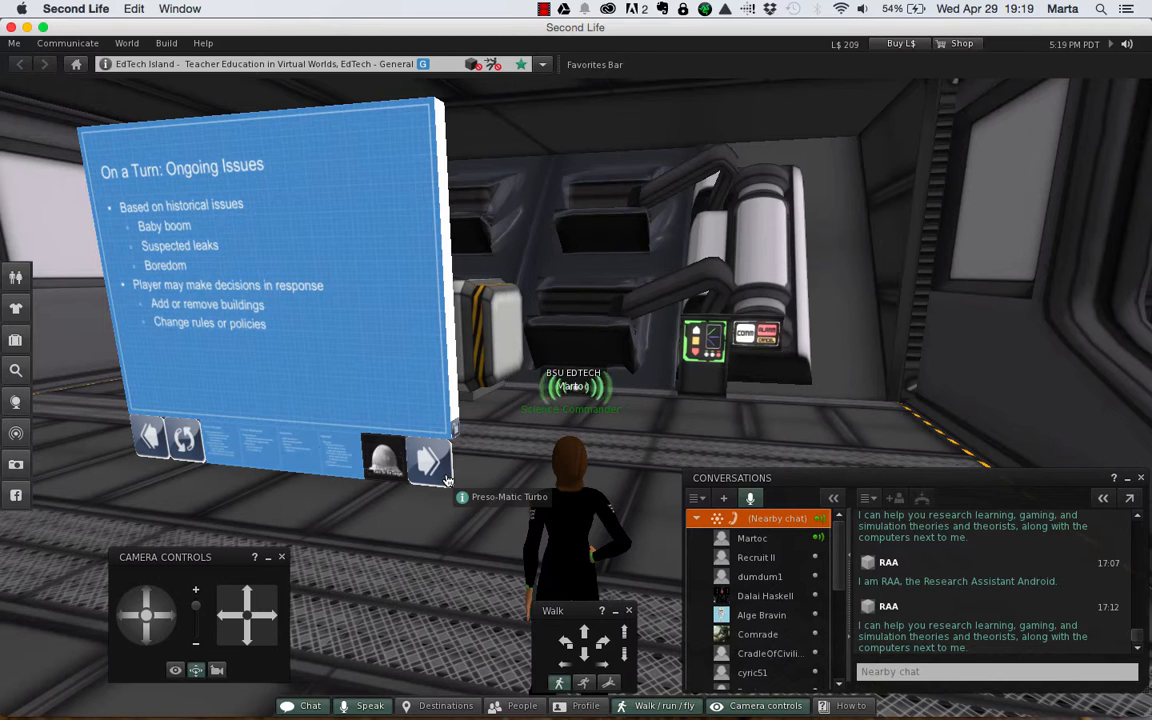
Show the 'On a Turn: Team Updates' slide about high- and low-priority teams
{"action": "left_click", "coordinate": [429, 461]}
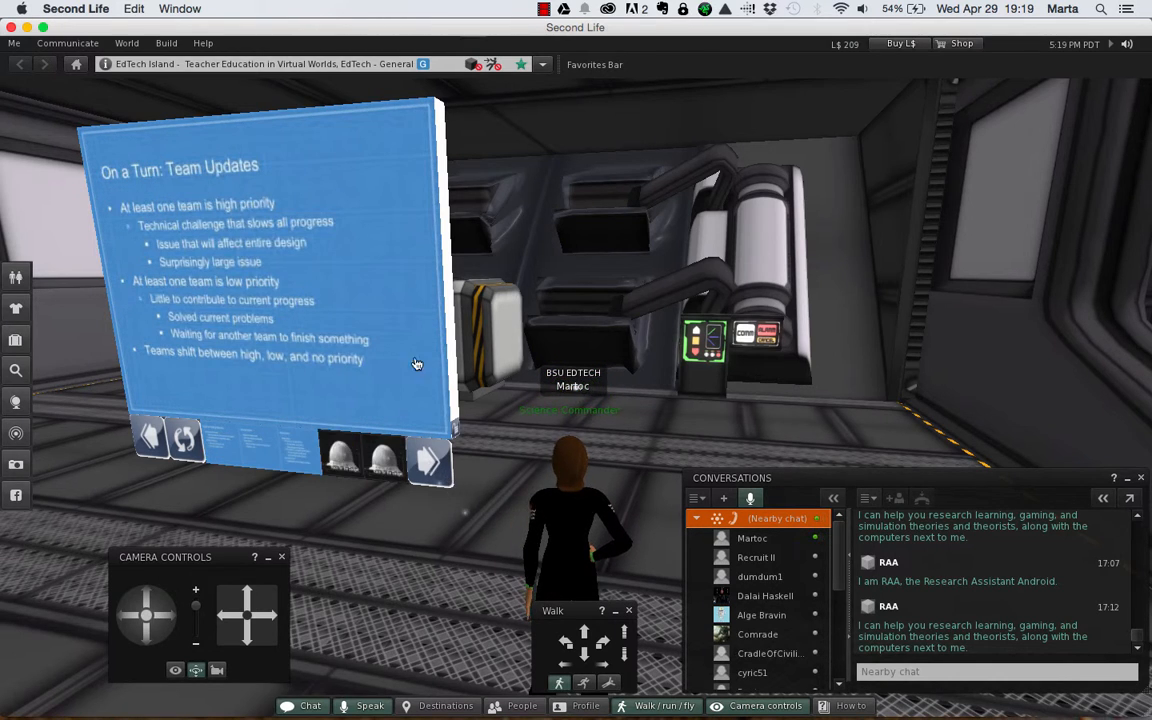
{"action": "left_click", "coordinate": [428, 460]}
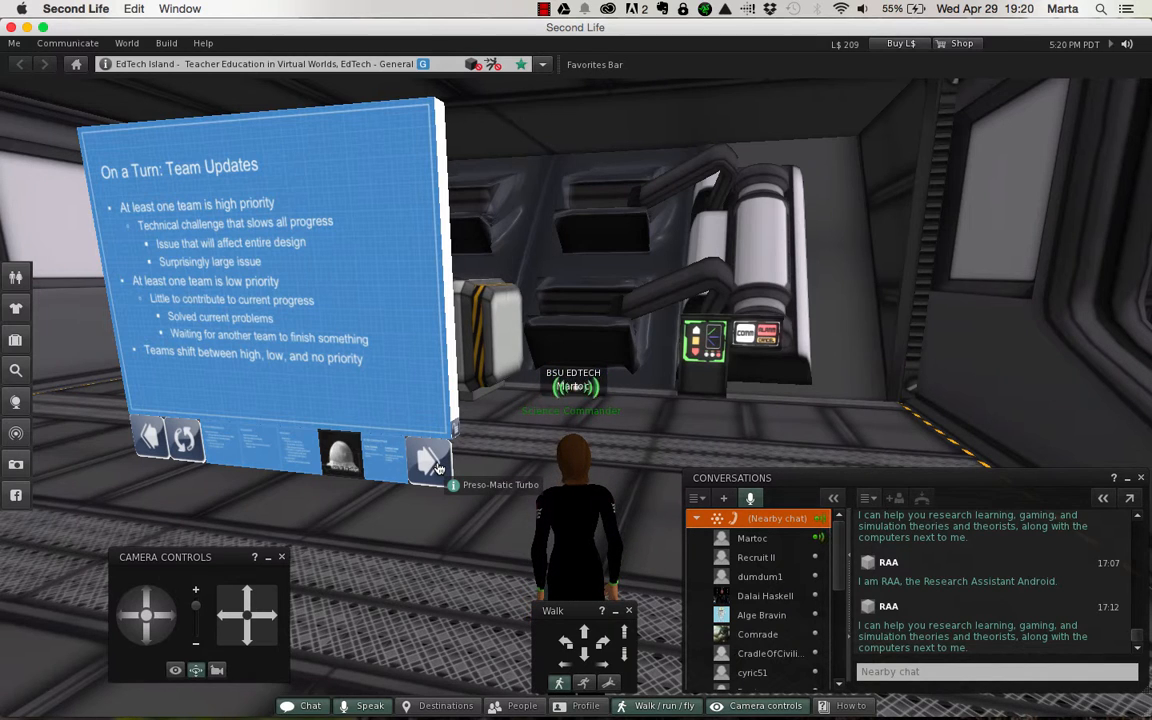
Show the 'On a Turn: Shifting Resources' slide on reallocating lab resources and personnel
{"action": "left_click", "coordinate": [430, 461]}
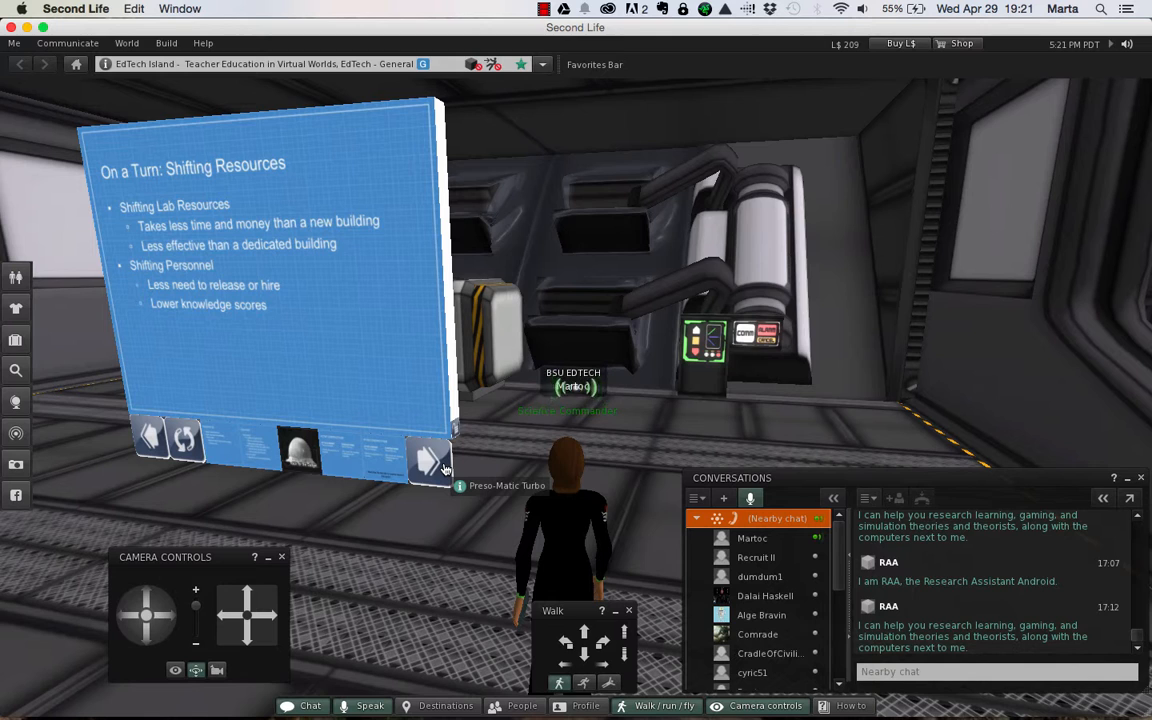
Show the 'Random Events' slide about accidents and fires between turns
{"action": "left_click", "coordinate": [429, 462]}
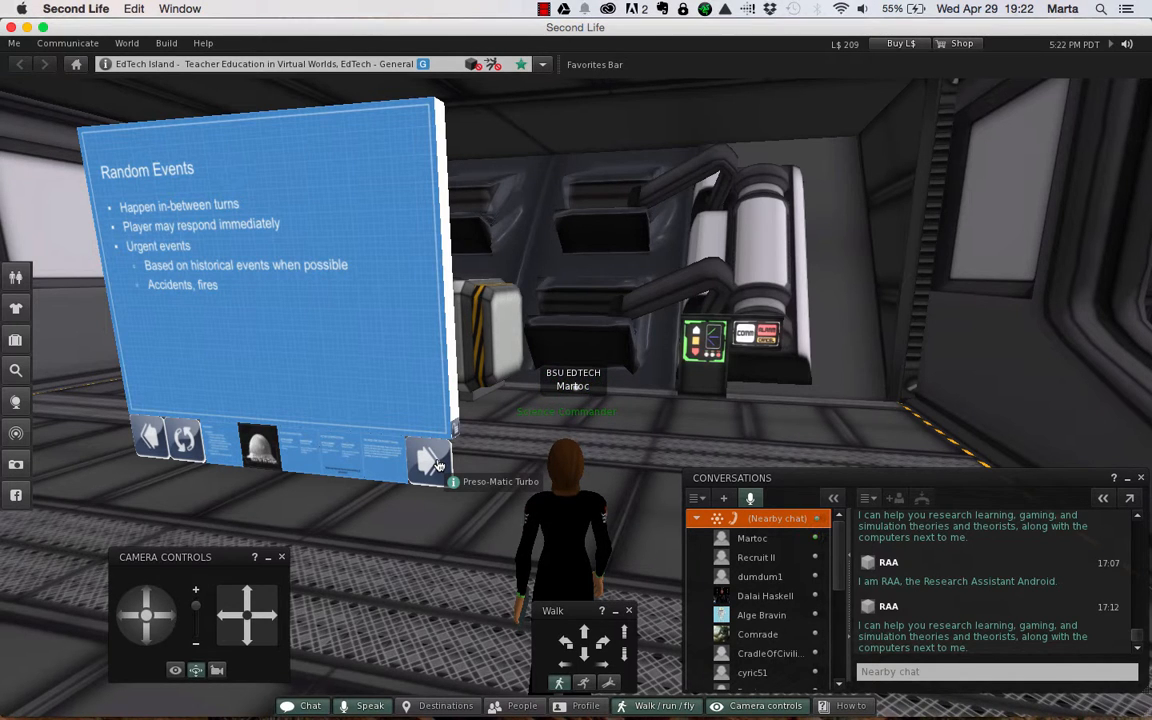
Show the final 'What's Next?' slide proposing a board game and live-action unit
{"action": "left_click", "coordinate": [430, 463]}
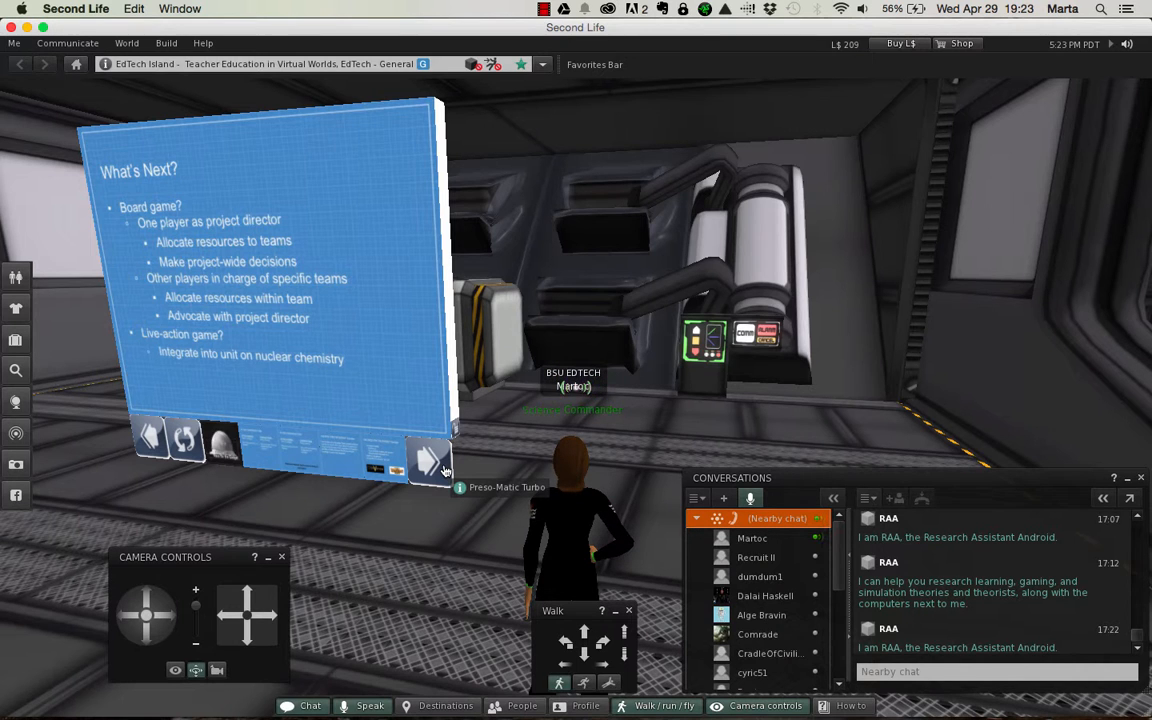
Wrap the board around to the 'Race for the Gadget' title slide
{"action": "left_click", "coordinate": [429, 461]}
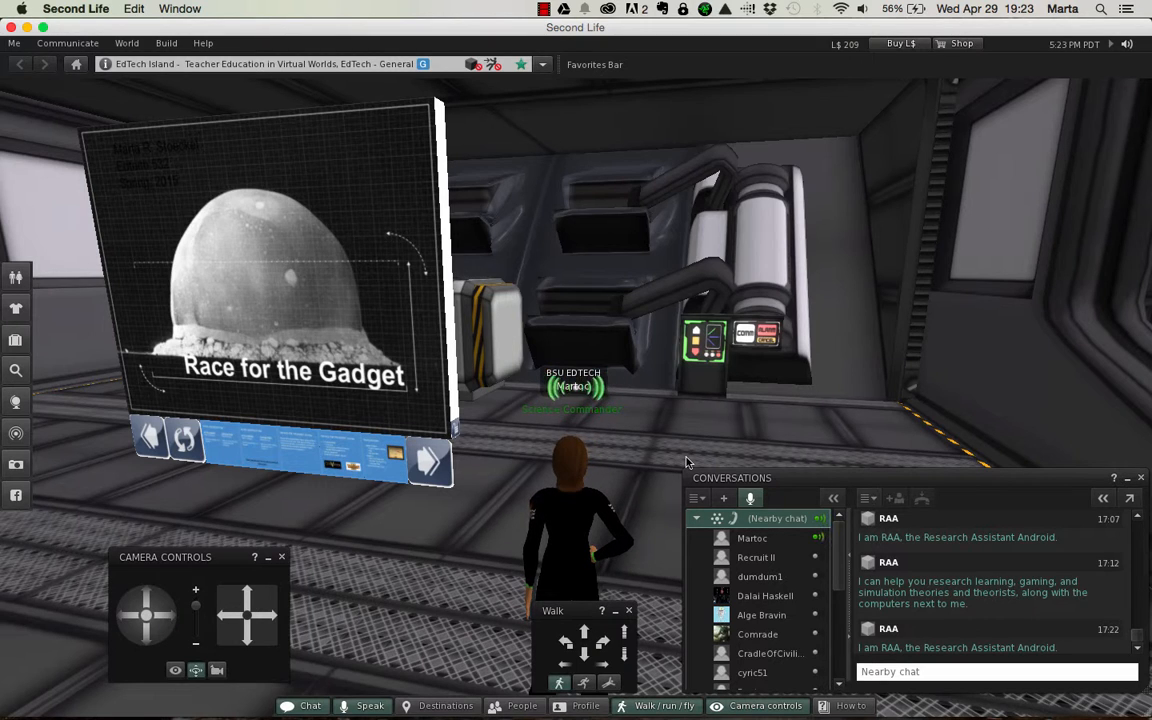
{"action": "mouse_move", "coordinate": [632, 445]}
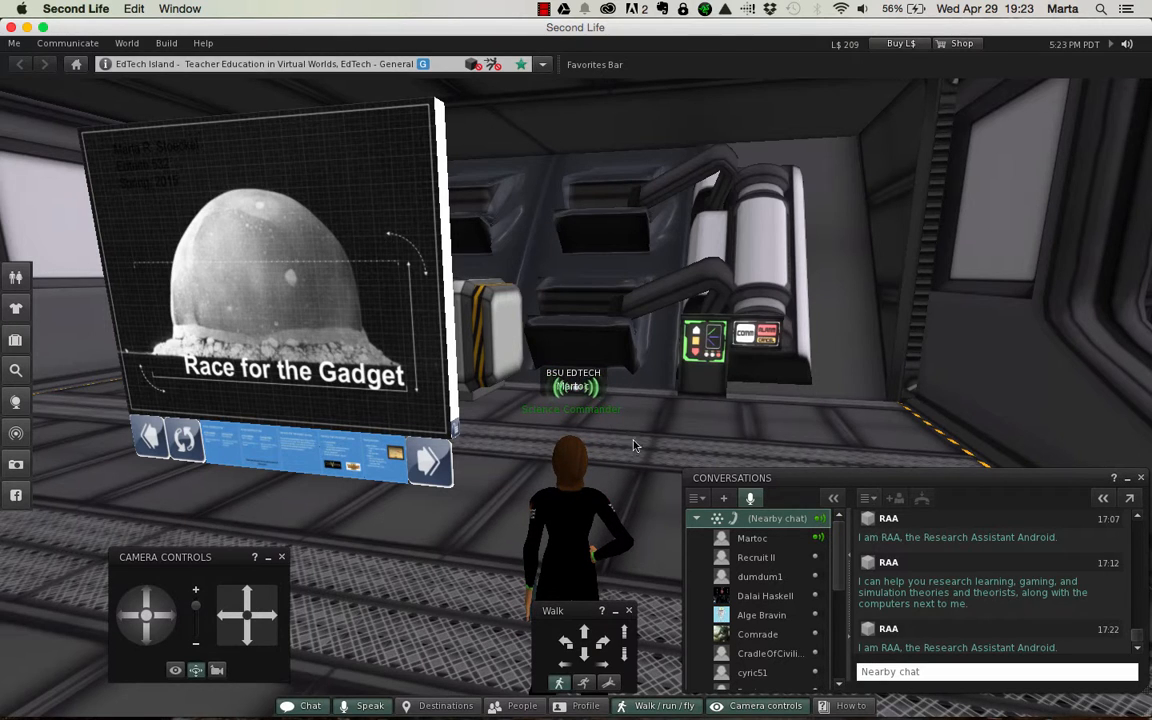